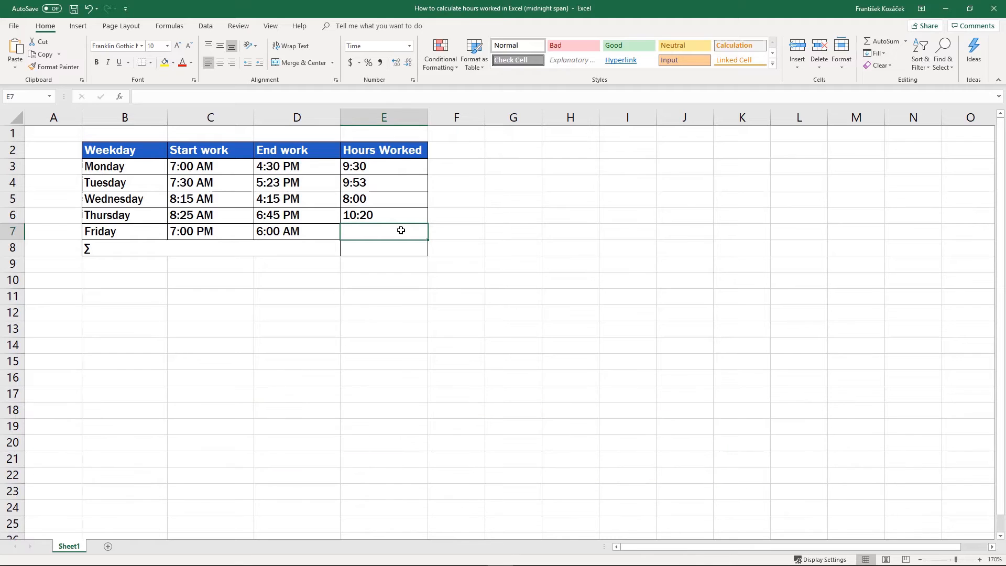
Enter =IF(C7>D7,D7+1,D7)-C7 in E7 so Friday's overnight shift shows 11:00
{"action": "type", "text": "=IF("}
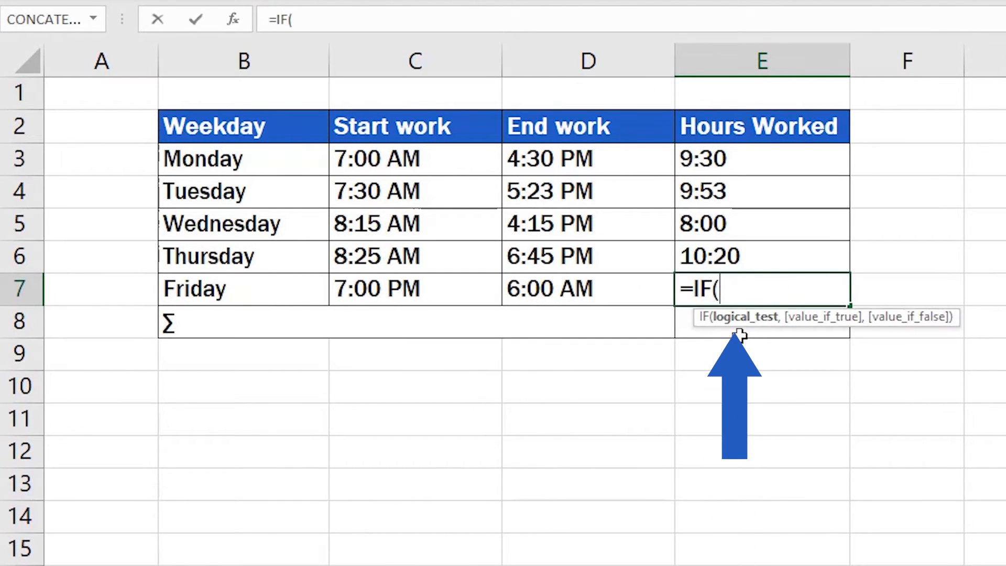
{"action": "left_click", "coordinate": [587, 288]}
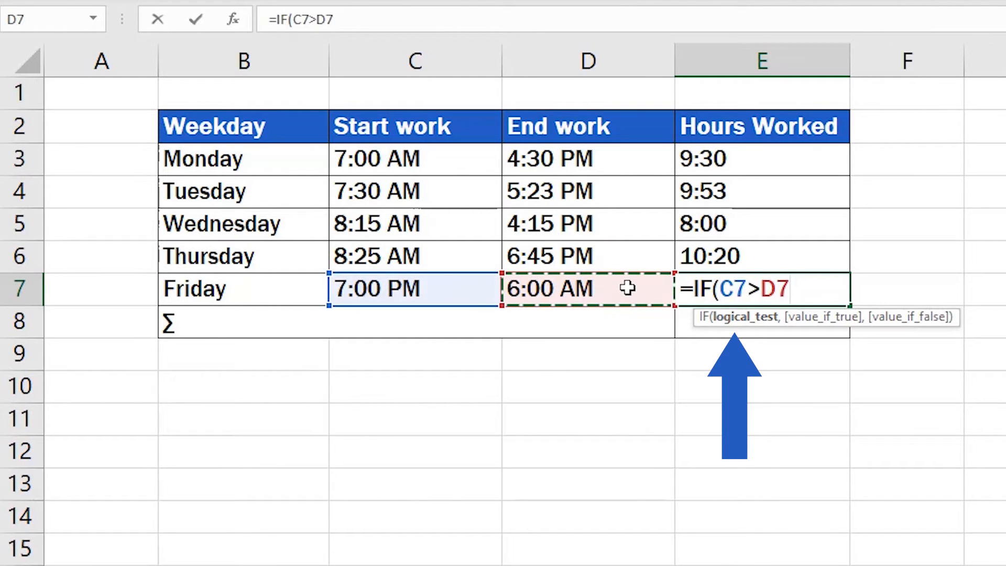
{"action": "type", "text": ",D7+1,D7)-C7"}
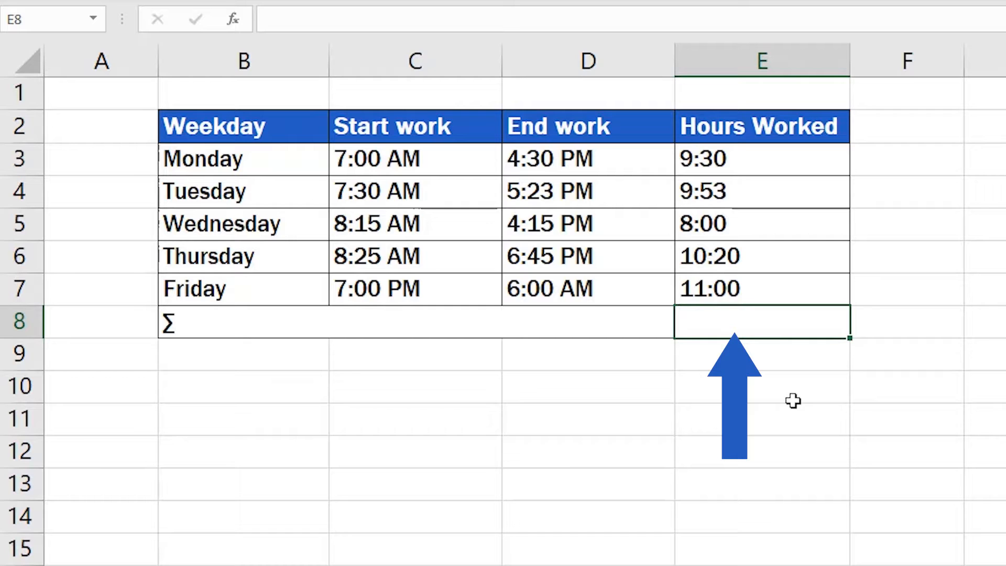
{"action": "left_click", "coordinate": [585, 158]}
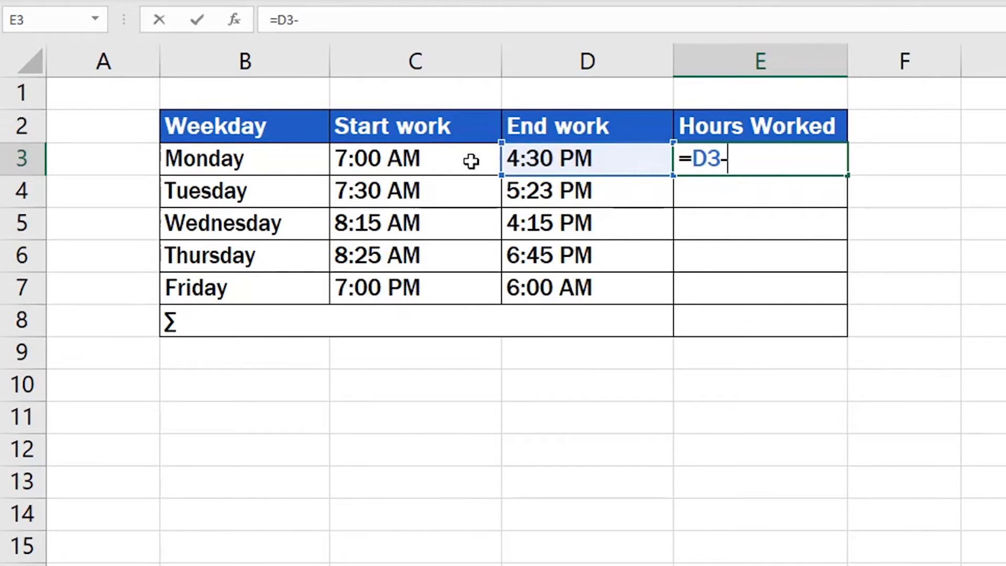
Enter =D3-C3 for Monday and fill it down through Friday's row
{"action": "left_click", "coordinate": [415, 159]}
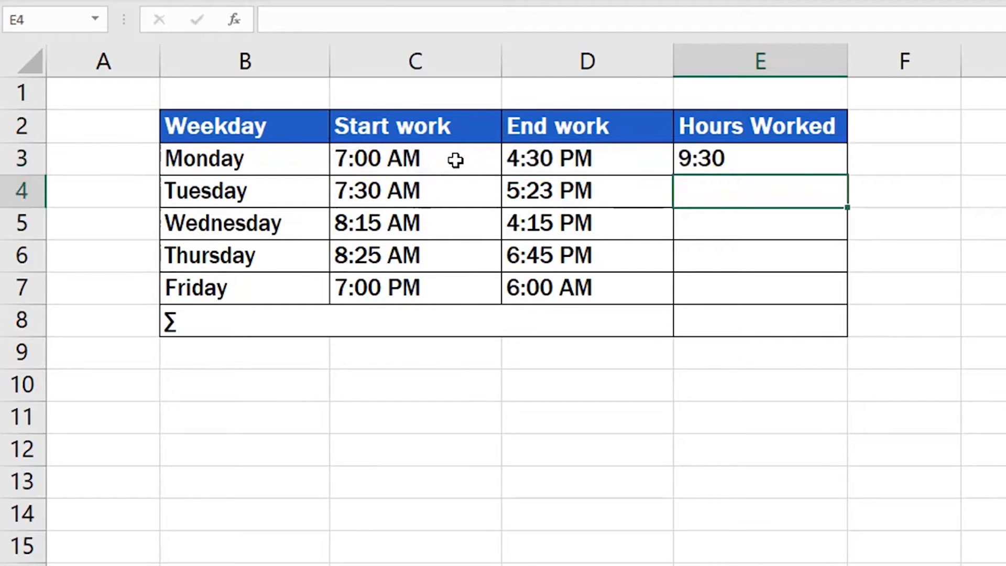
{"action": "left_click", "coordinate": [760, 158]}
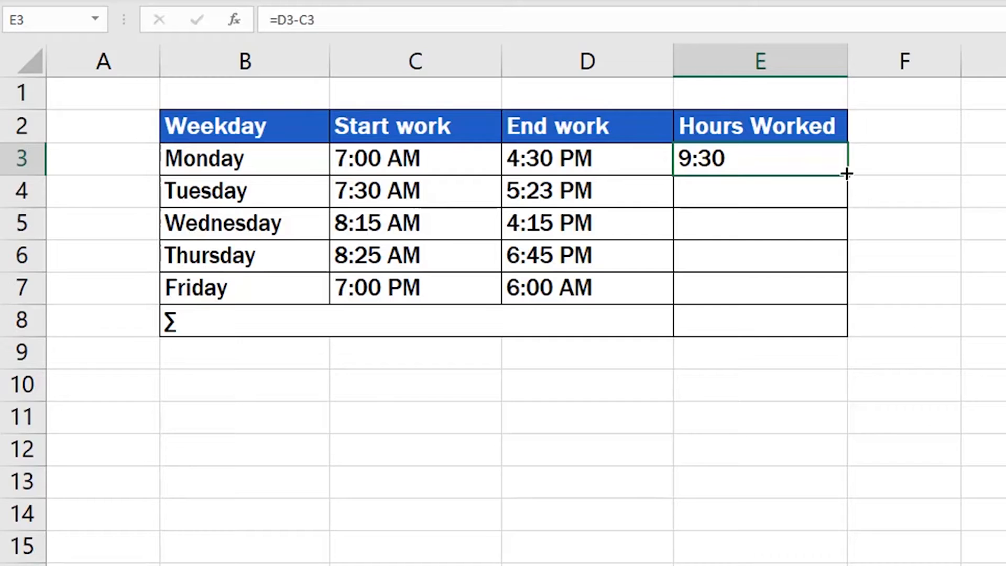
{"action": "left_click_drag", "start_coordinate": [846, 174], "coordinate": [846, 301]}
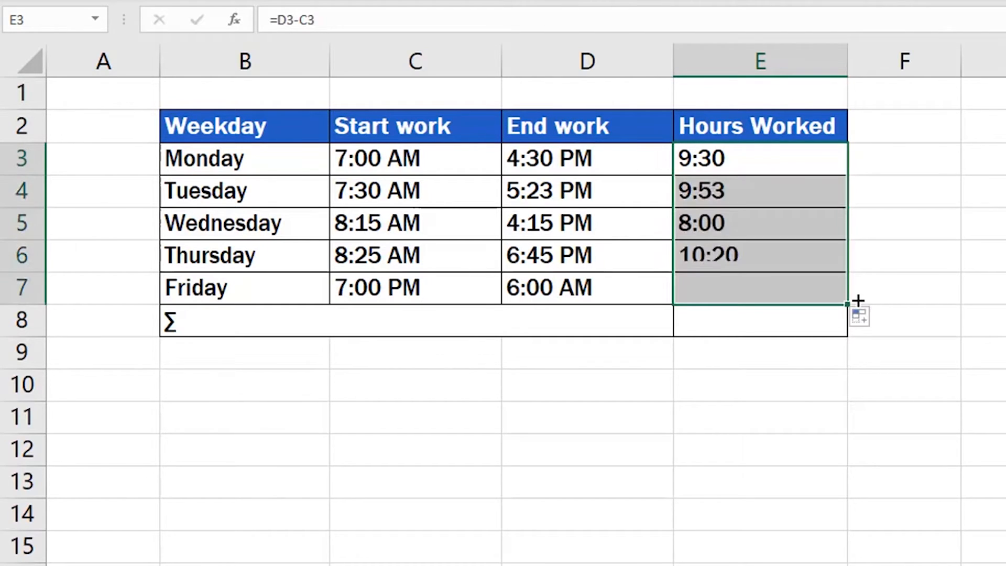
{"action": "left_click_drag", "start_coordinate": [846, 253], "coordinate": [846, 301]}
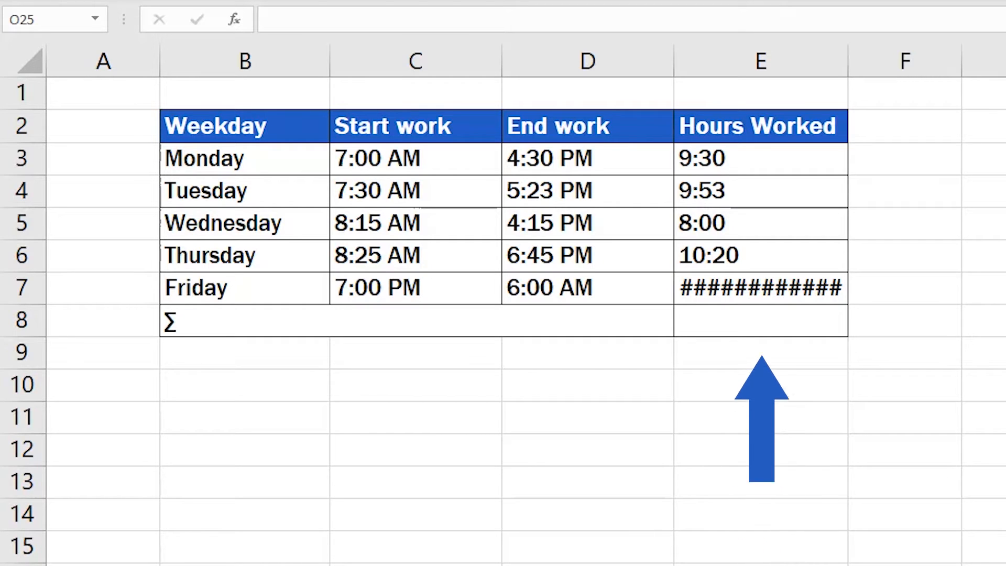
Delete Friday's #### result in E7 and begin a new =IF( formula there
{"action": "left_click", "coordinate": [760, 287]}
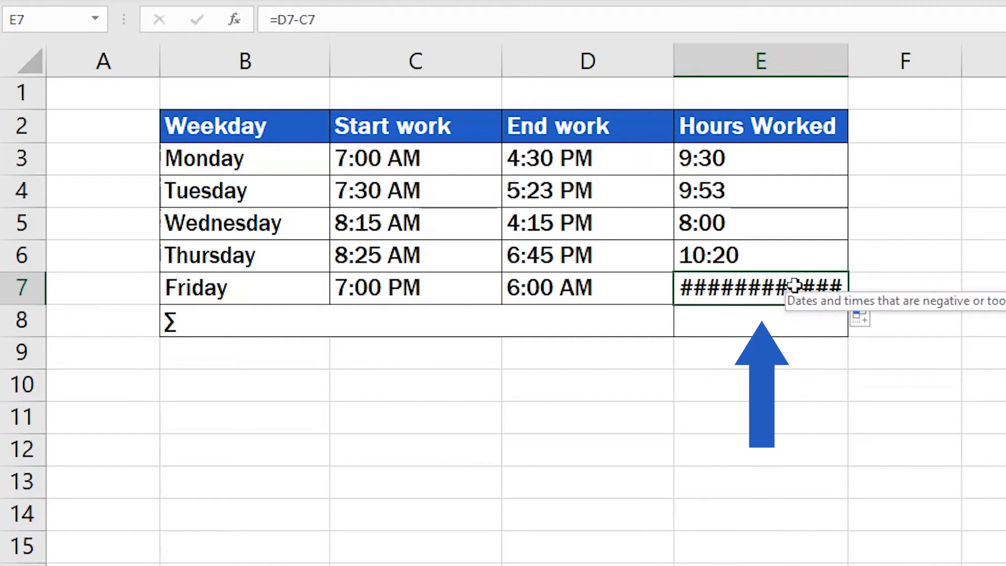
{"action": "key", "text": "Delete"}
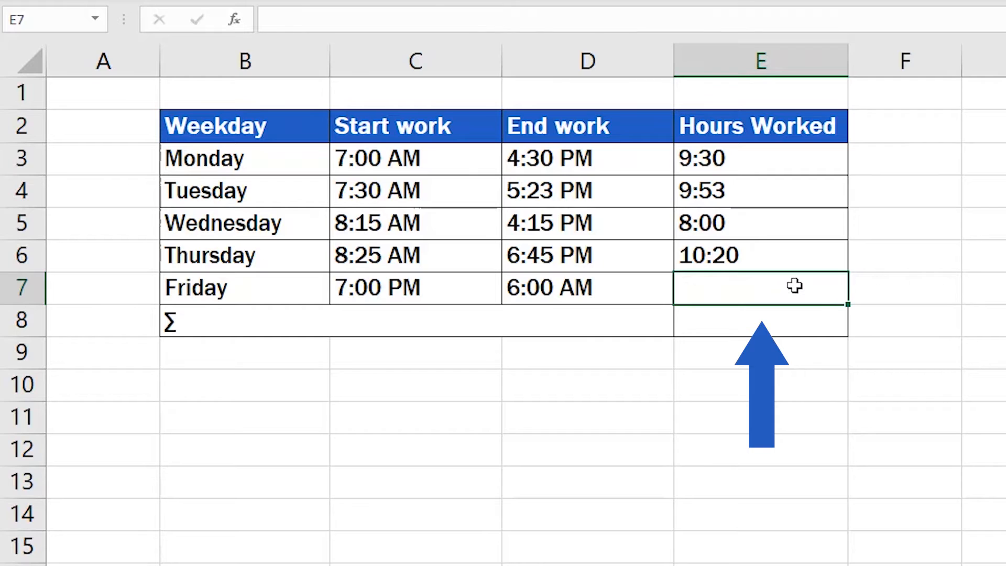
{"action": "type", "text": "="}
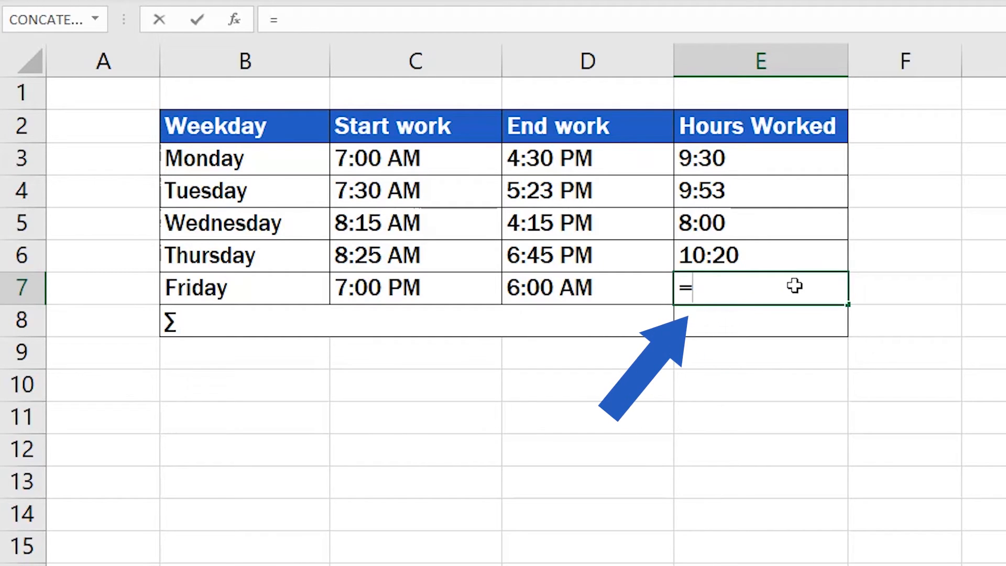
{"action": "type", "text": "i"}
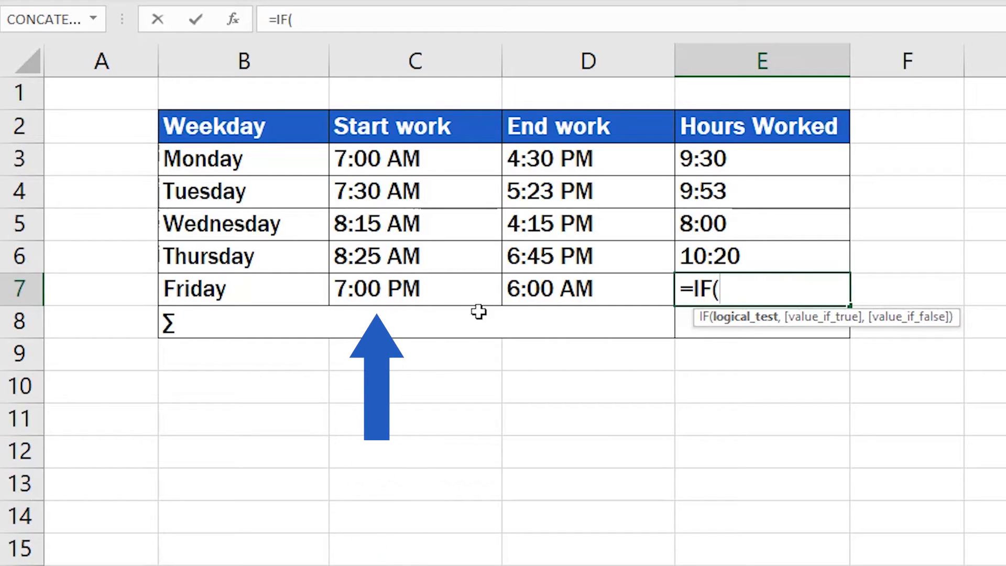
Build the test C7>D7 with D7+1 as the value when the shift crosses midnight
{"action": "left_click", "coordinate": [415, 289]}
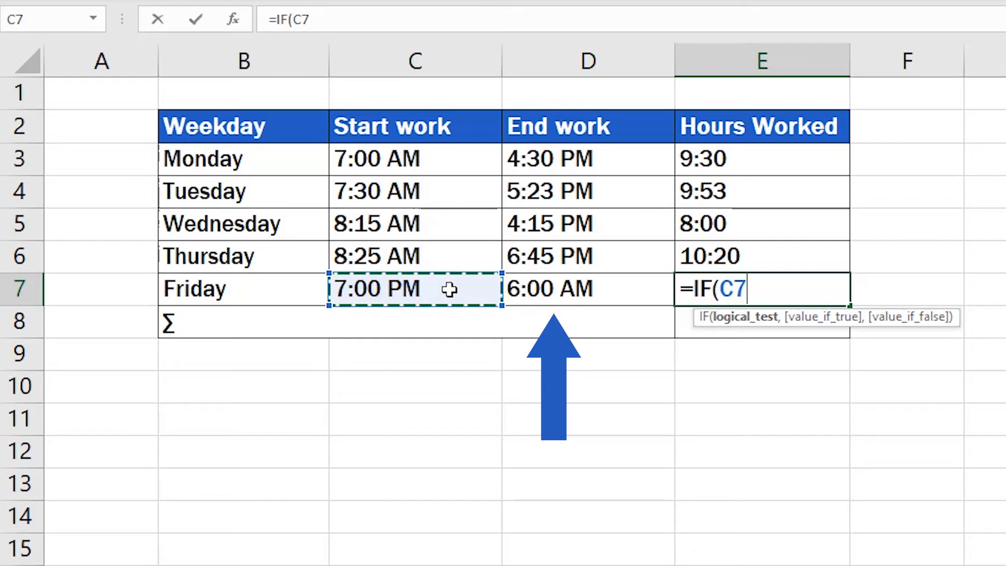
{"action": "type", "text": ">"}
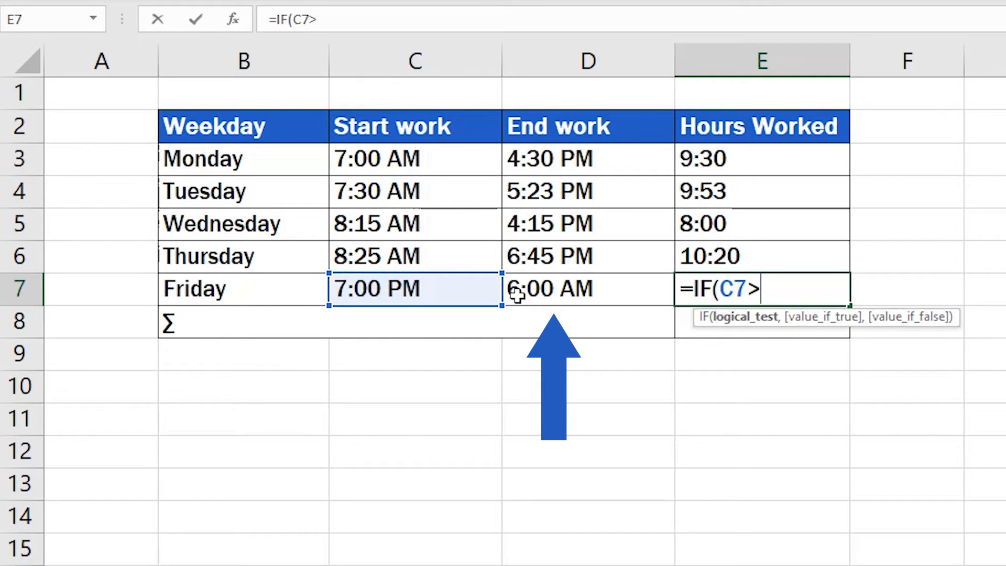
{"action": "left_click", "coordinate": [585, 288]}
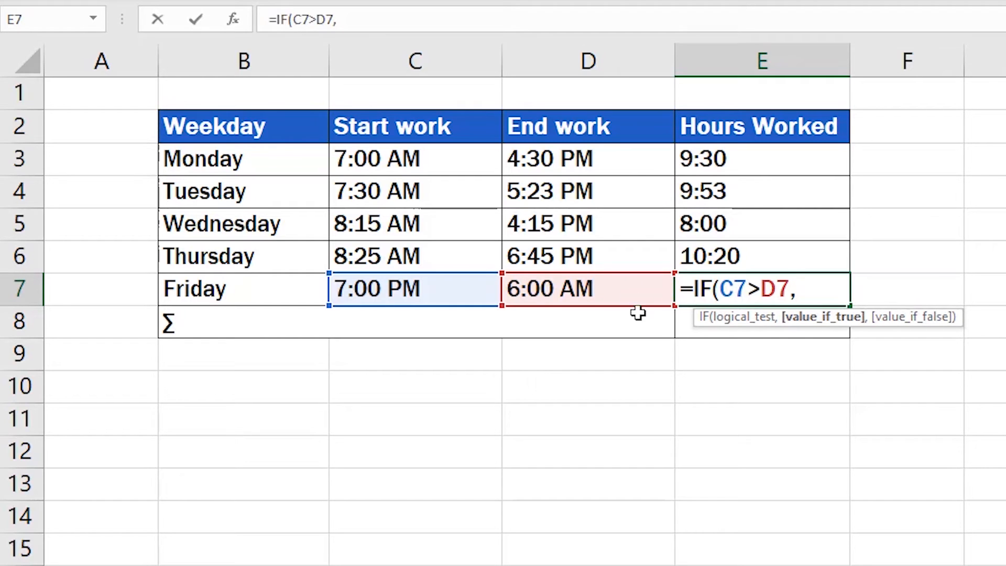
{"action": "mouse_move", "coordinate": [734, 422]}
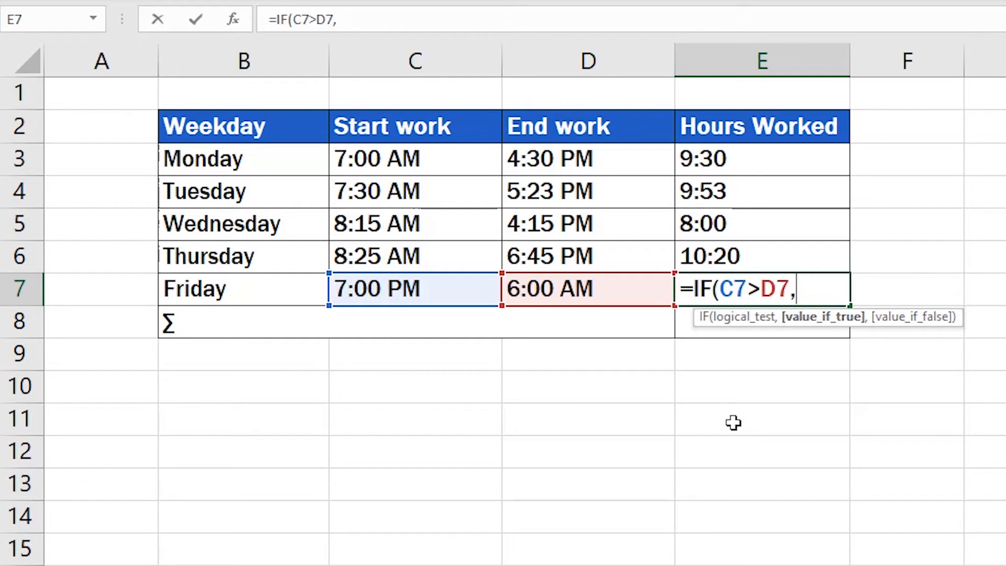
{"action": "mouse_move", "coordinate": [721, 414]}
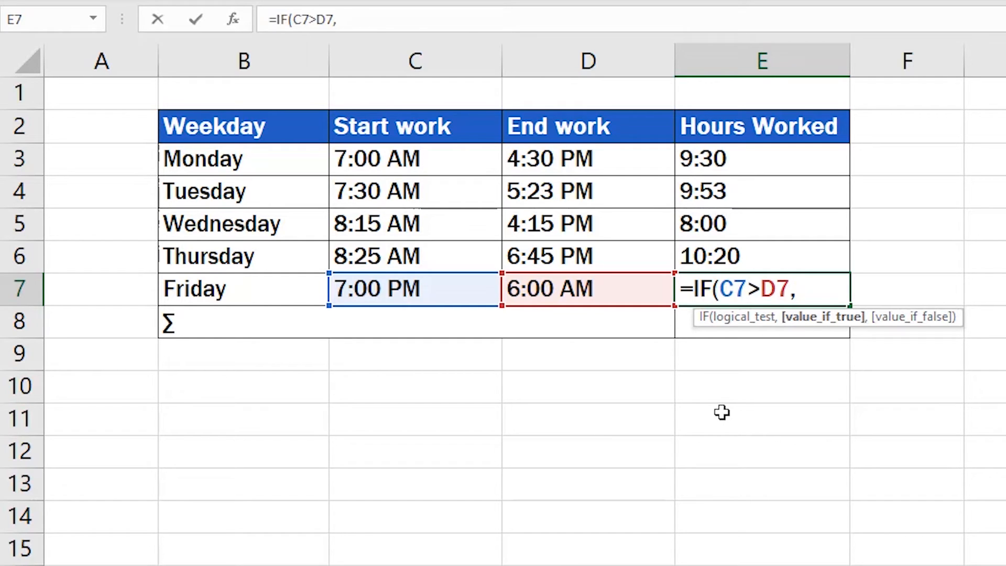
{"action": "left_click", "coordinate": [587, 289]}
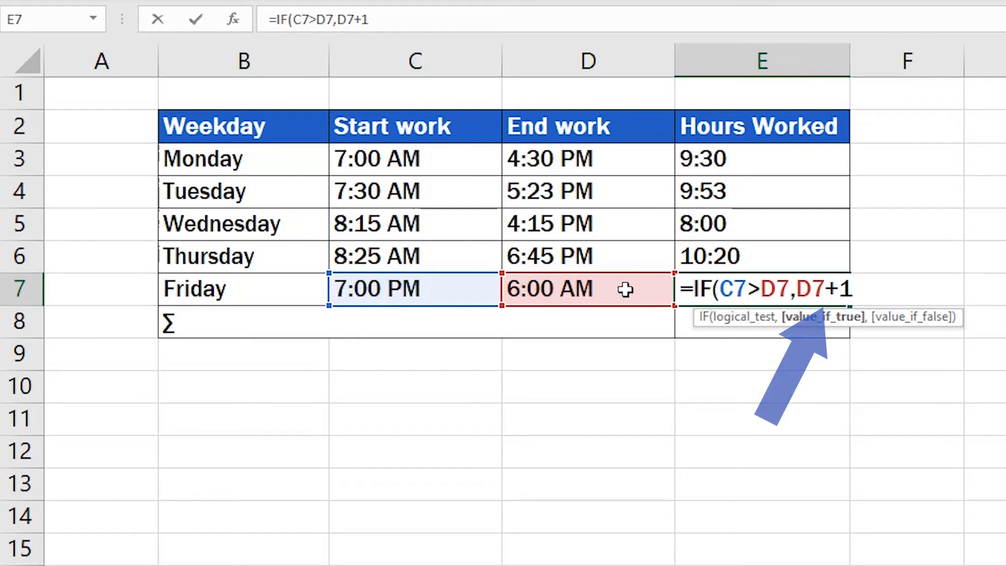
Add D7 as the value_if_false so a same-day shift uses the end time as is
{"action": "type", "text": ","}
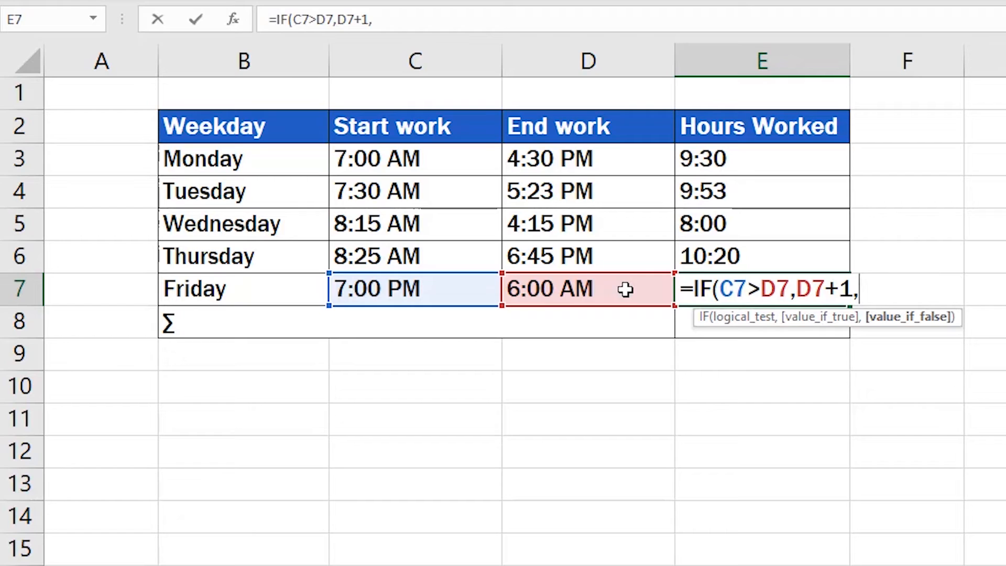
{"action": "mouse_move", "coordinate": [798, 447]}
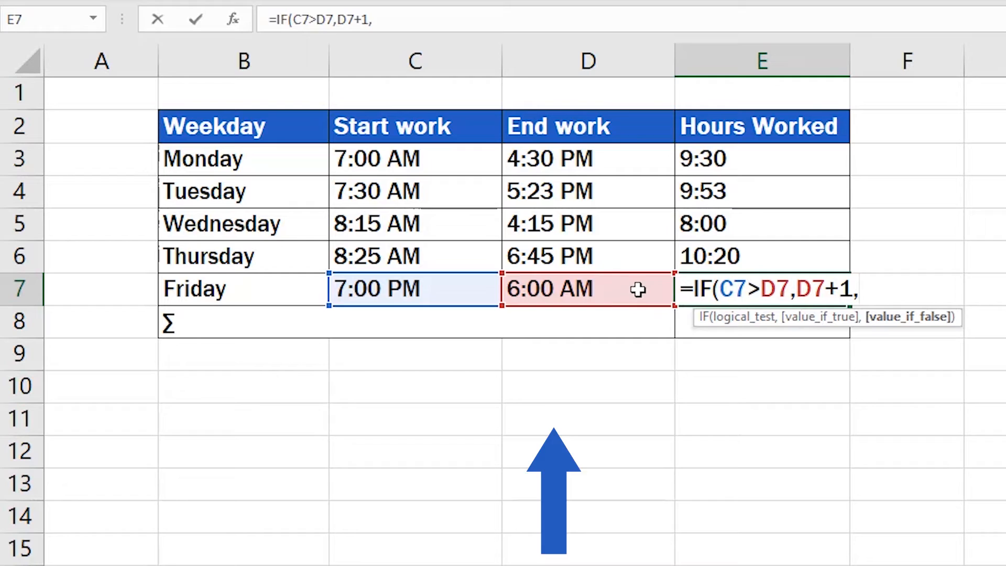
{"action": "left_click", "coordinate": [587, 288]}
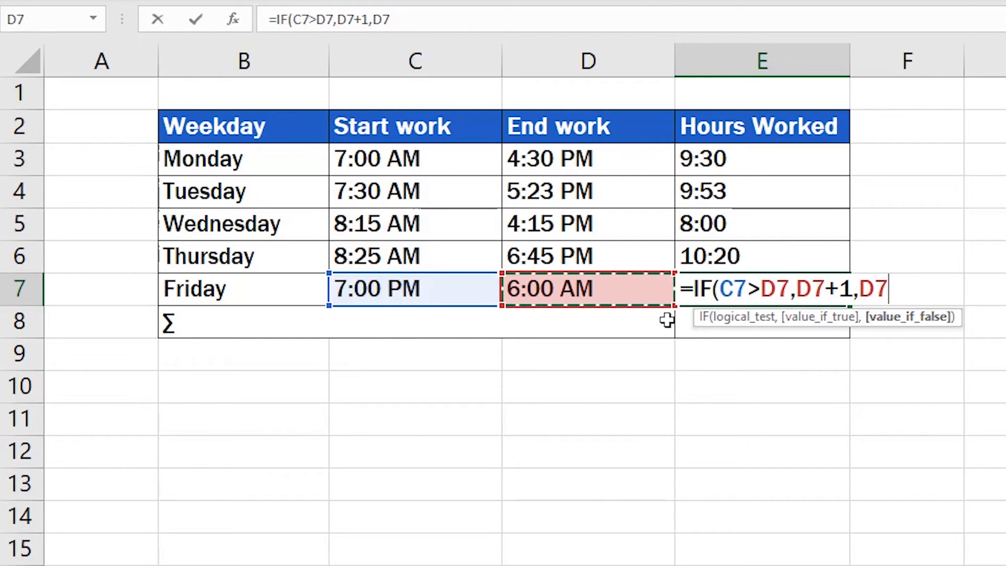
{"action": "mouse_move", "coordinate": [730, 389]}
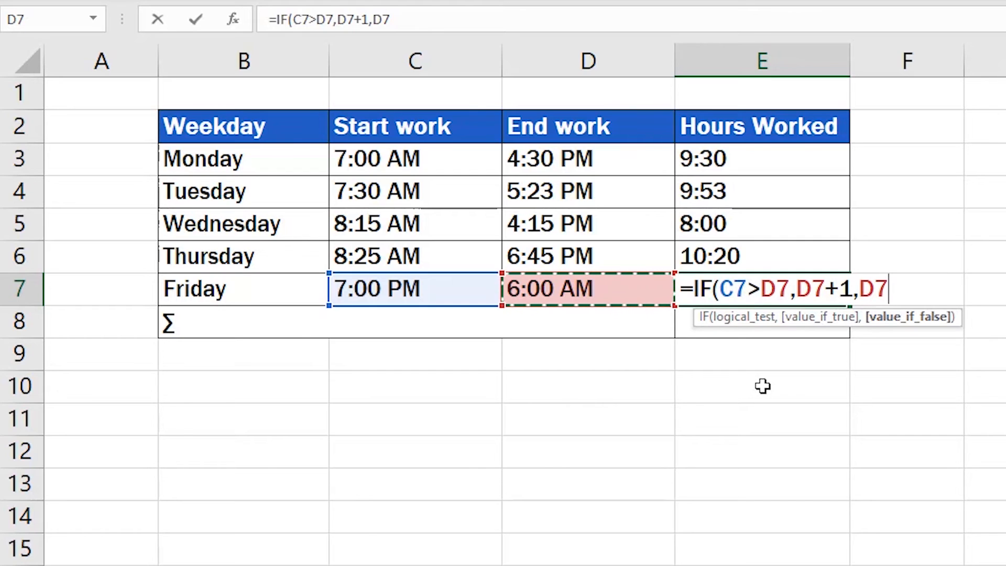
Close the IF and subtract C7, completing =IF(C7>D7,D7+1,D7)-C7 for 11:00
{"action": "type", "text": ")"}
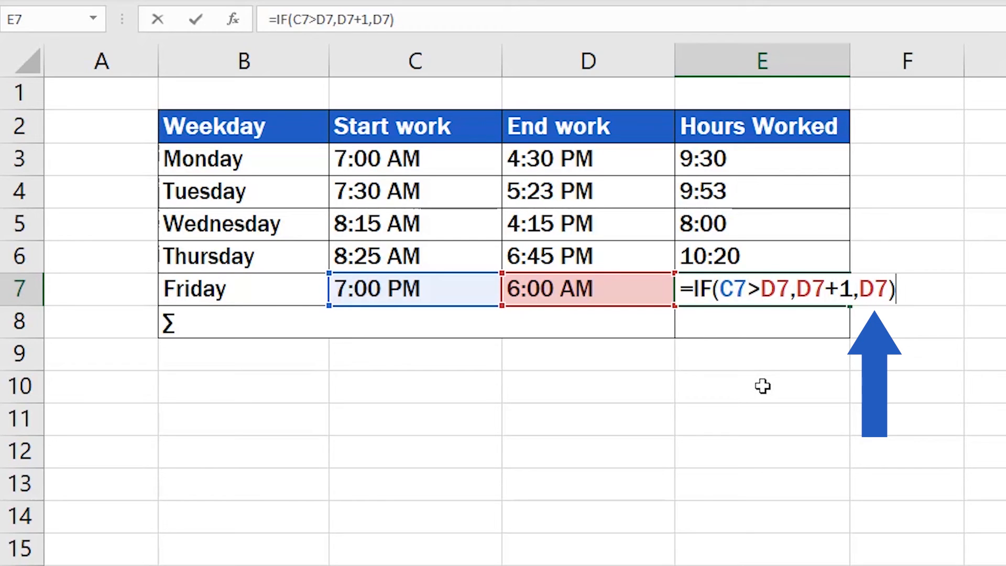
{"action": "type", "text": "-"}
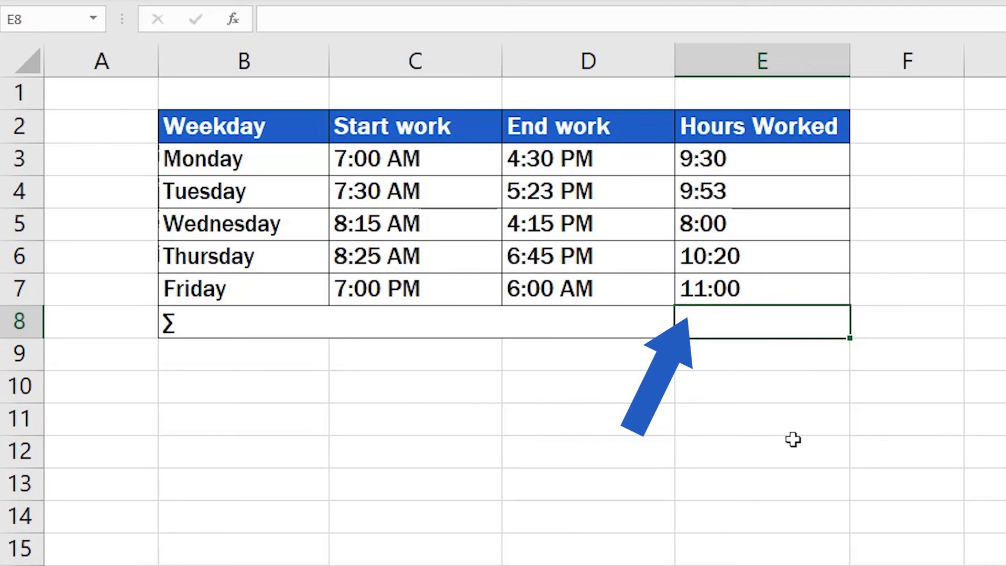
{"action": "mouse_move", "coordinate": [793, 400]}
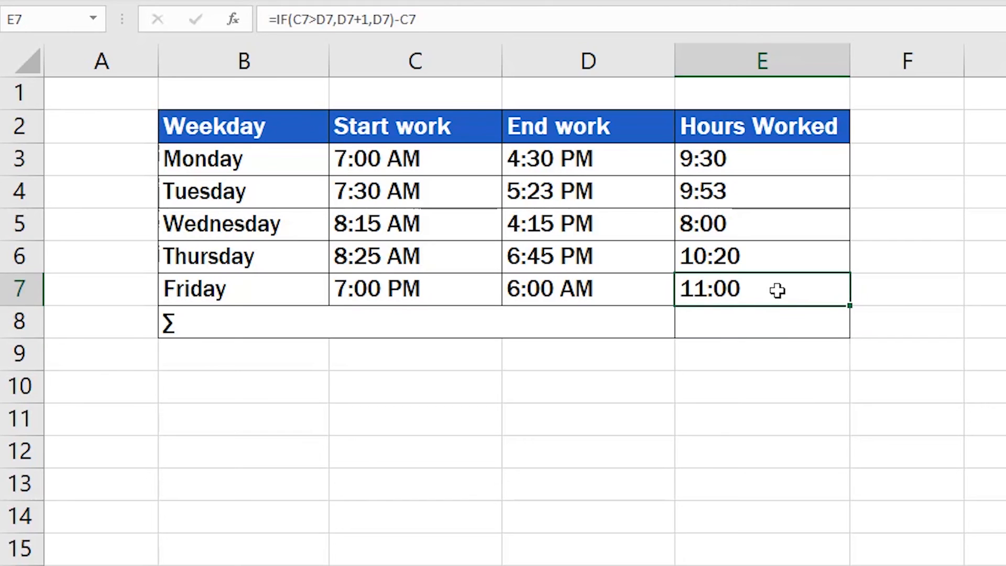
{"action": "mouse_move", "coordinate": [850, 292]}
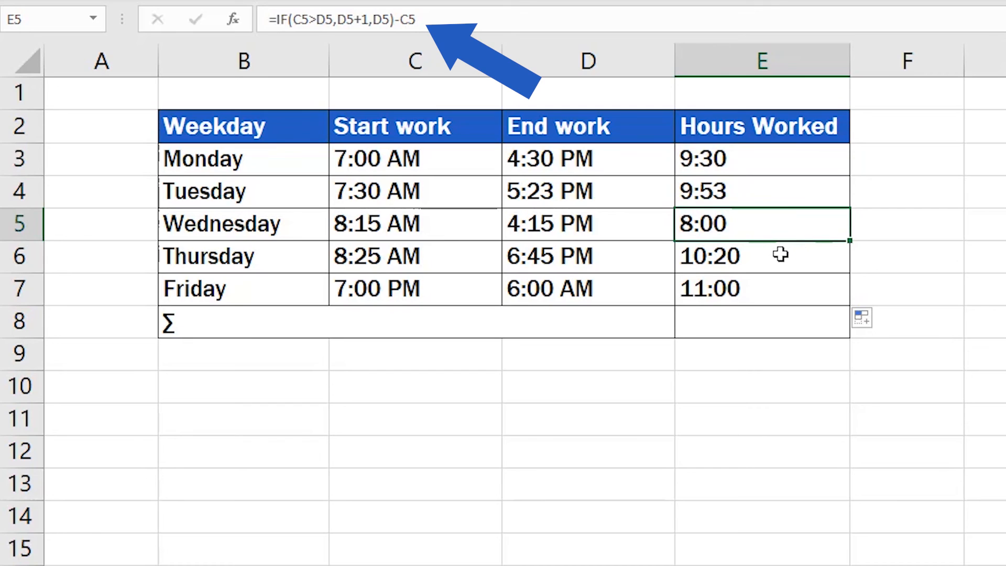
Copy the IF formula to E3:E7 and check Friday's cell in the formula bar
{"action": "left_click", "coordinate": [761, 288]}
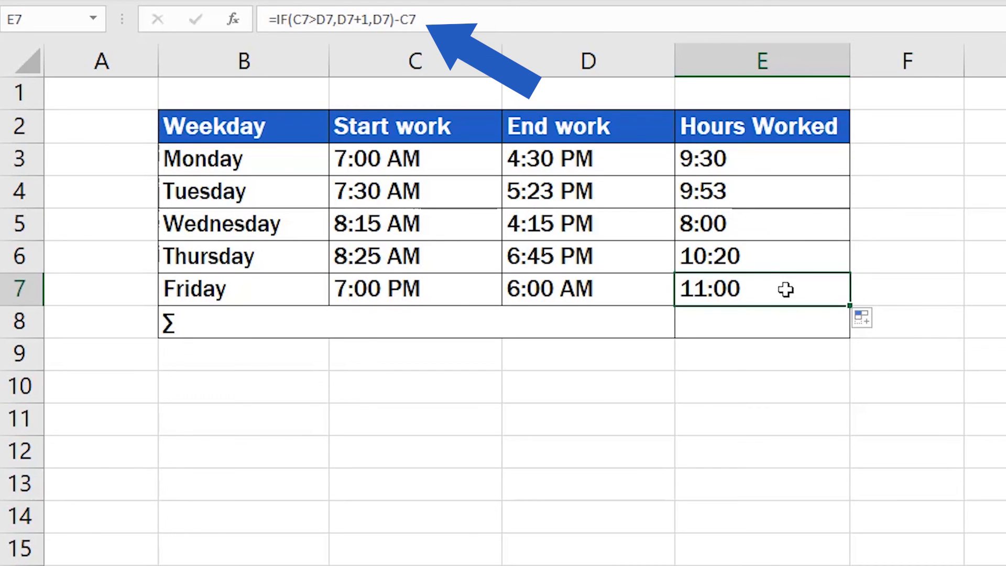